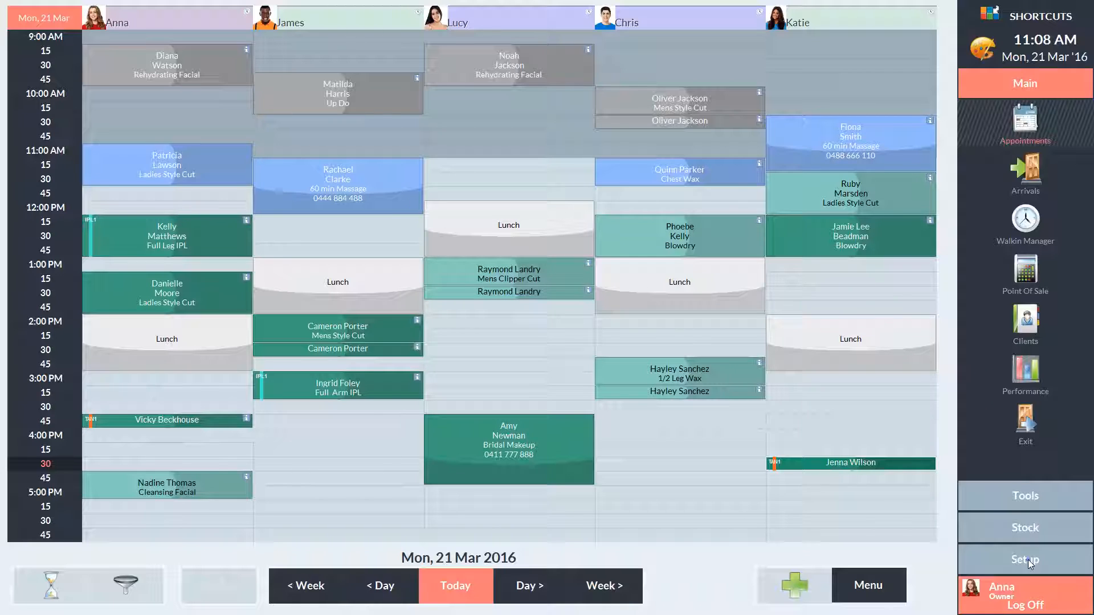
# Step: Go to Setup and show the Appointment Book setup options
pyautogui.click(1025, 559)
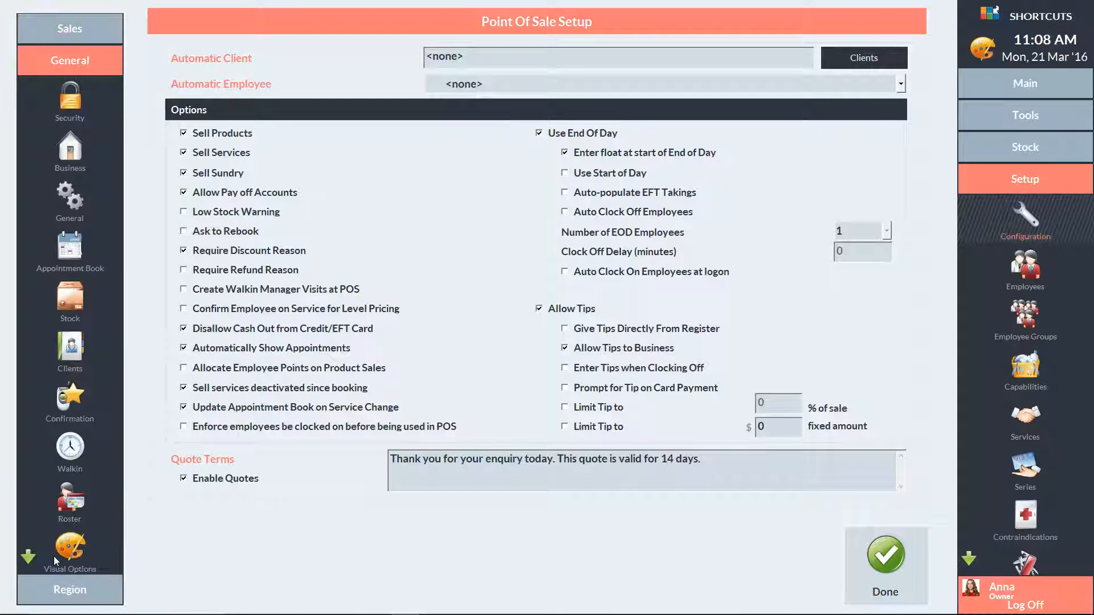
pyautogui.click(70, 251)
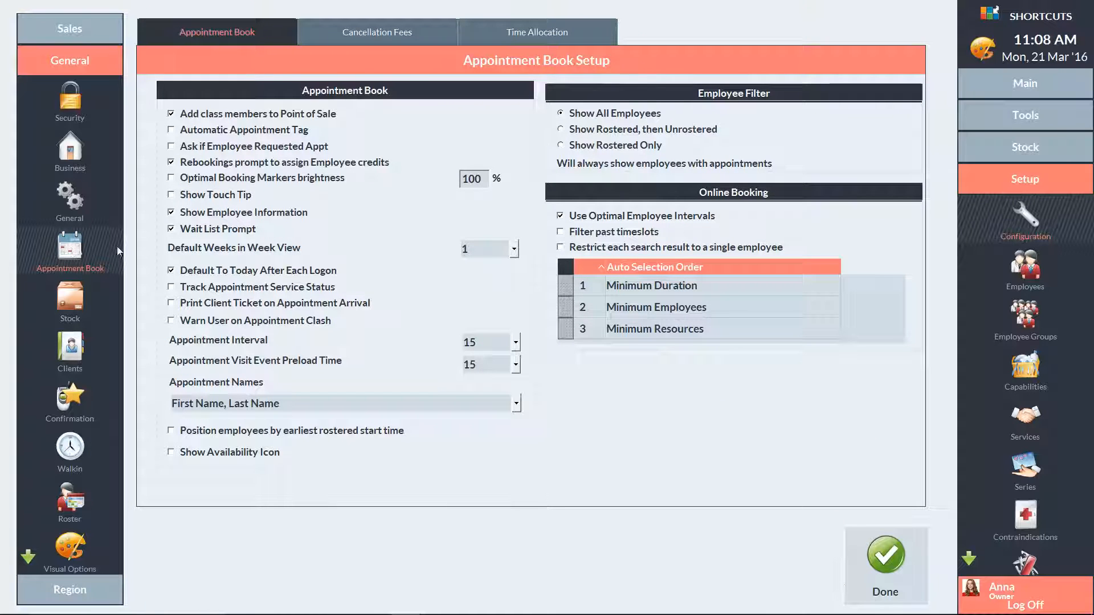
# Step: Set Default Time Reserved For Walk-ins to 20% in Time Allocation
pyautogui.click(537, 32)
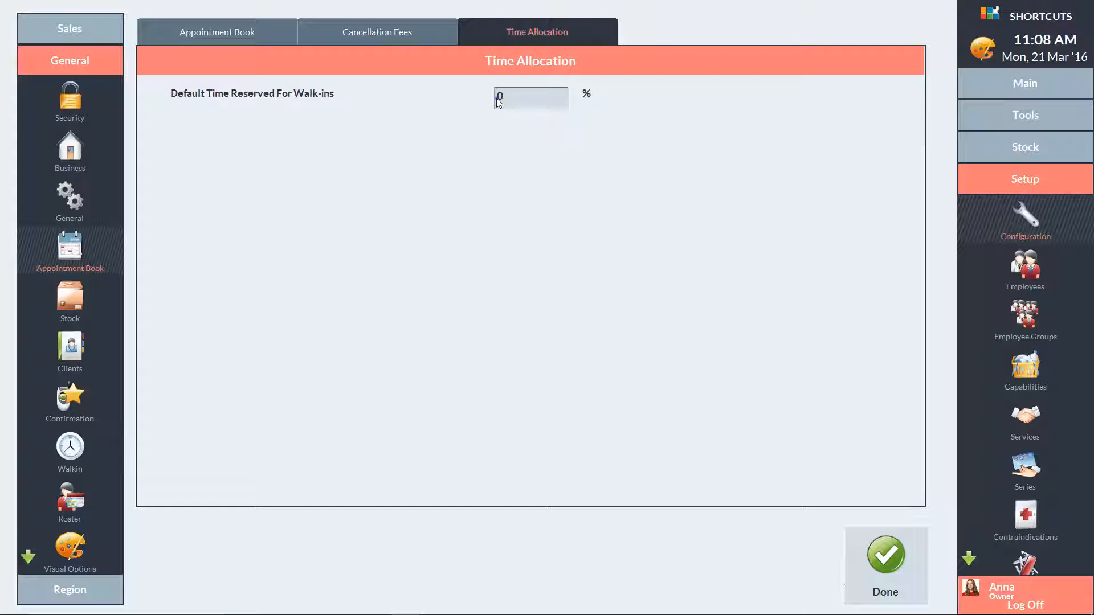
pyautogui.write('20')
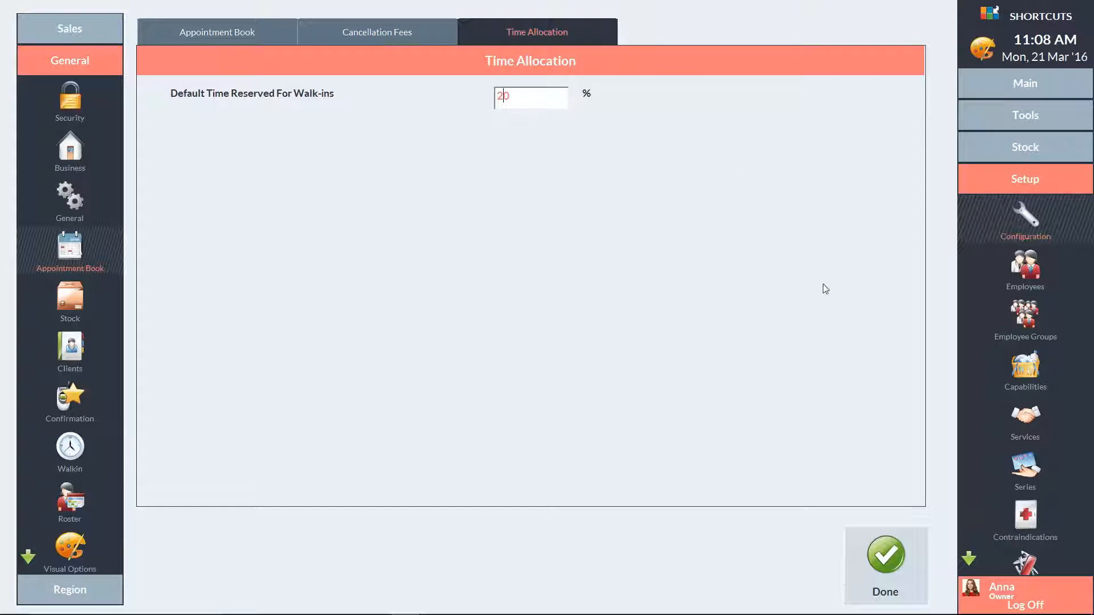
pyautogui.click(886, 555)
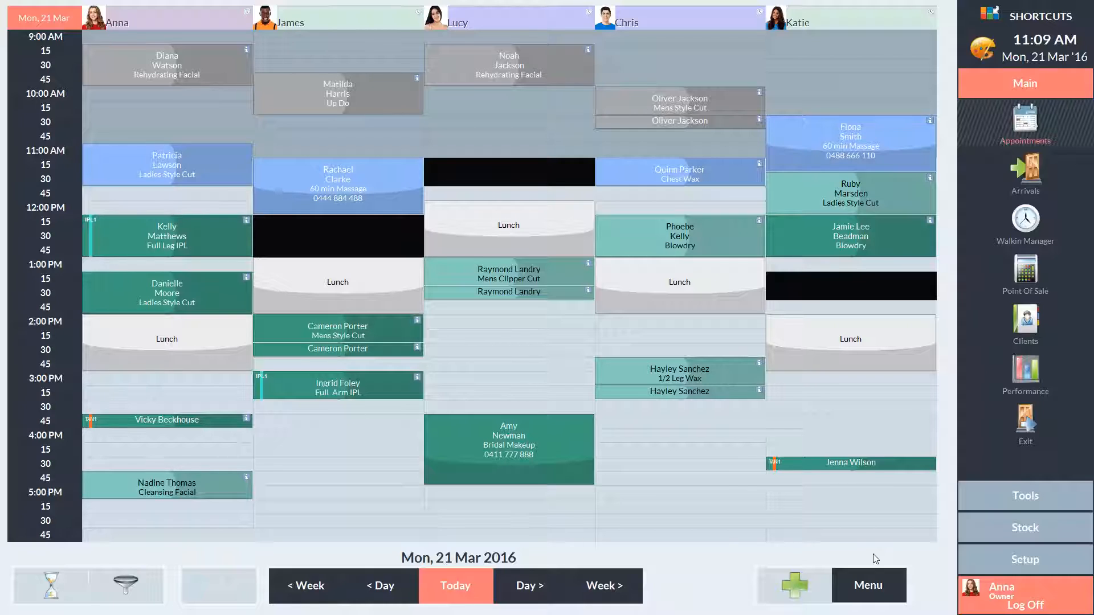
pyautogui.moveTo(368, 226)
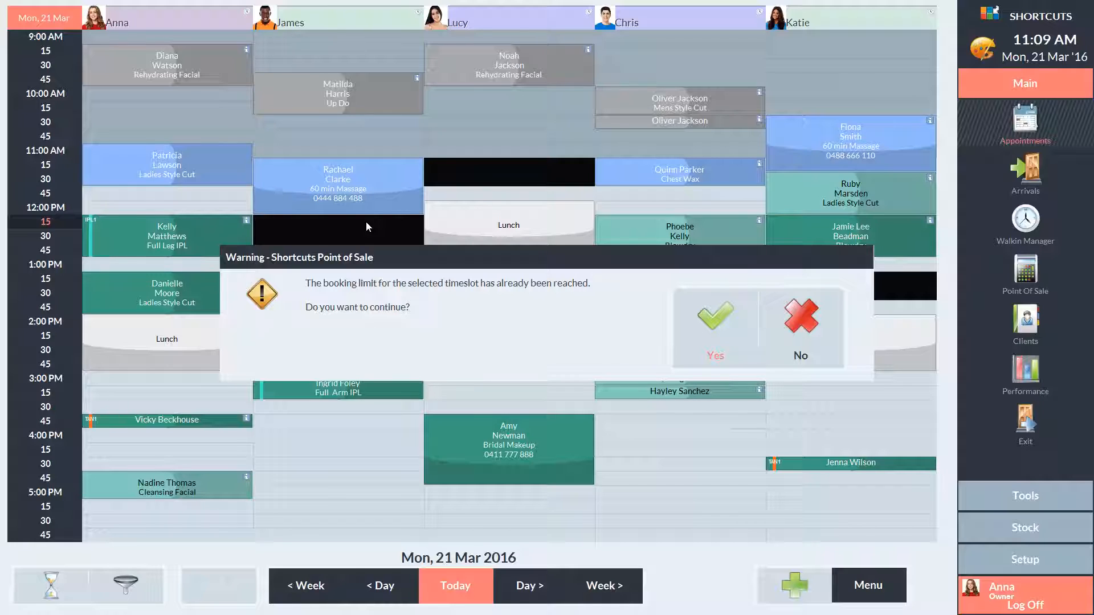
# Step: Answer No to the booking-limit warning so the reserved slot stays empty
pyautogui.click(713, 316)
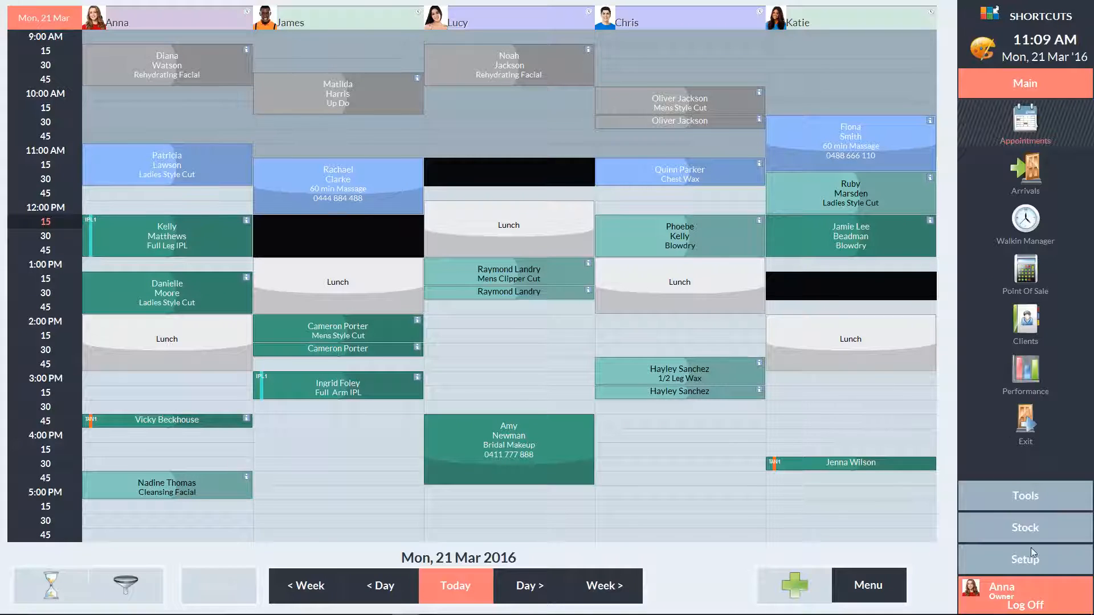
# Step: Return to Setup and show the Security setup under General
pyautogui.click(1024, 558)
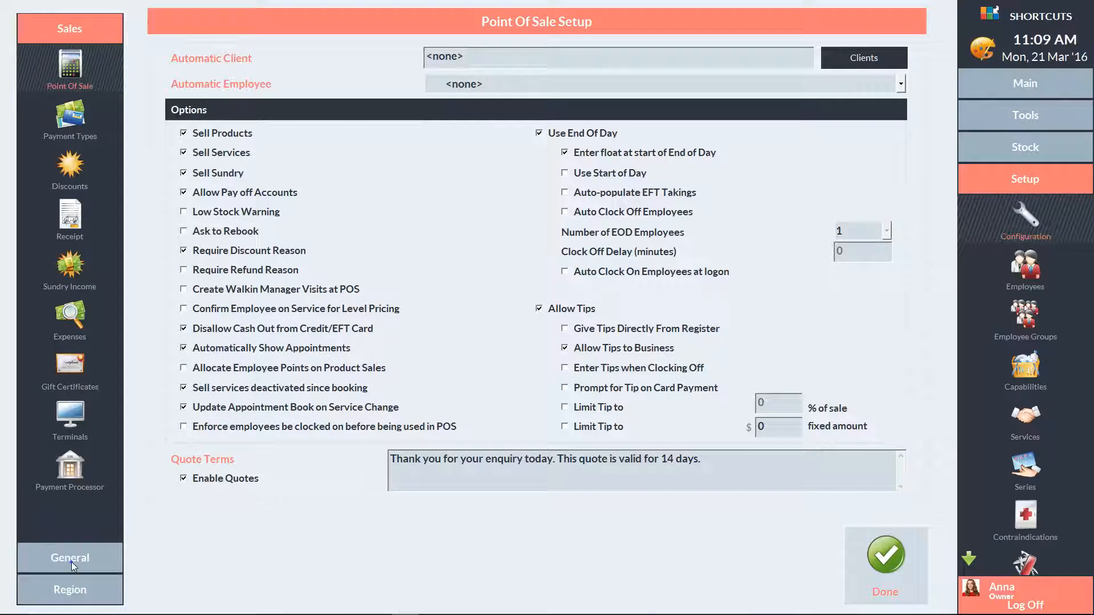
pyautogui.click(70, 557)
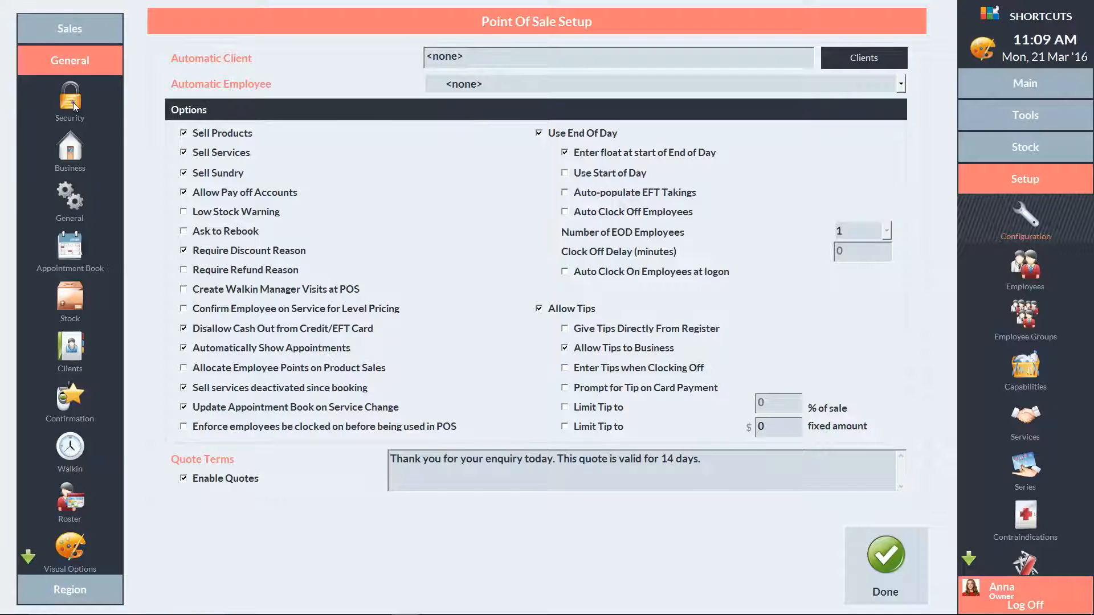
pyautogui.click(70, 98)
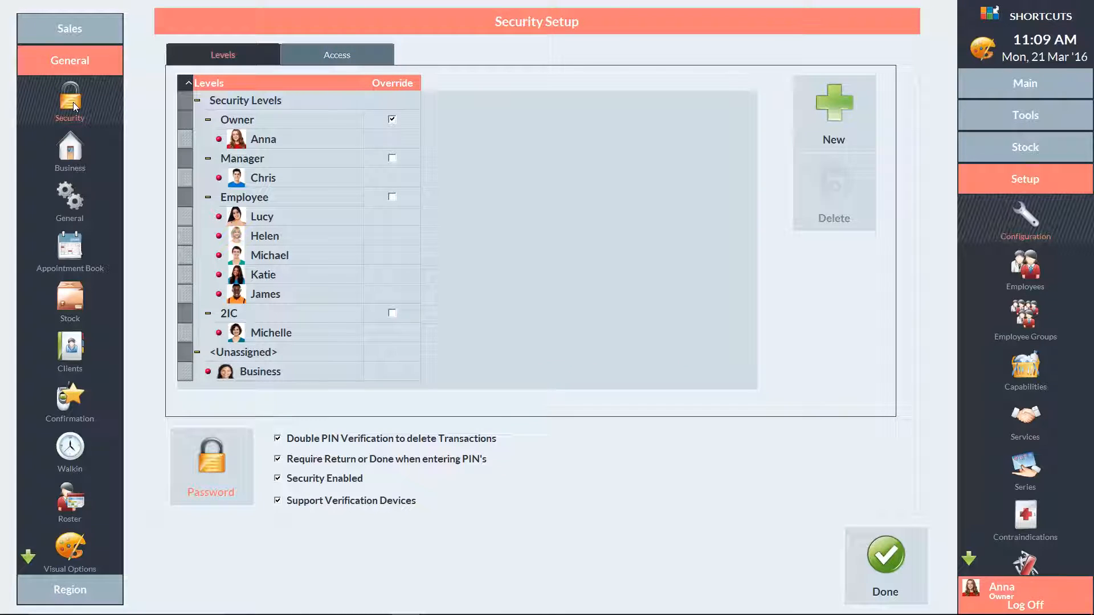
# Step: Remove Can Exceed Reserved Time Limit from the Employee level's Appointment Book access
pyautogui.click(336, 54)
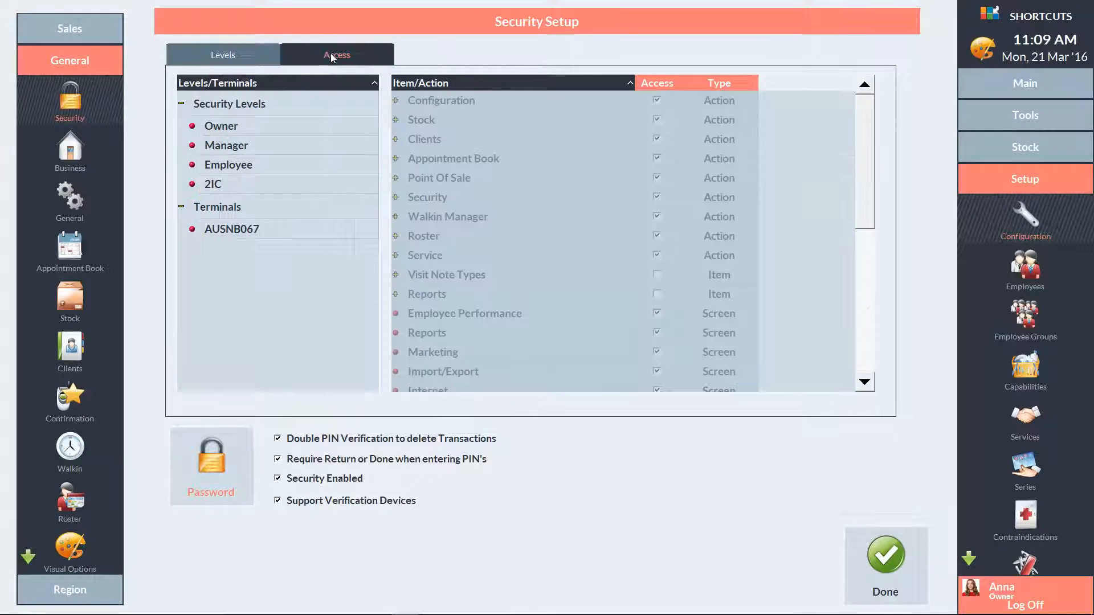
pyautogui.click(223, 54)
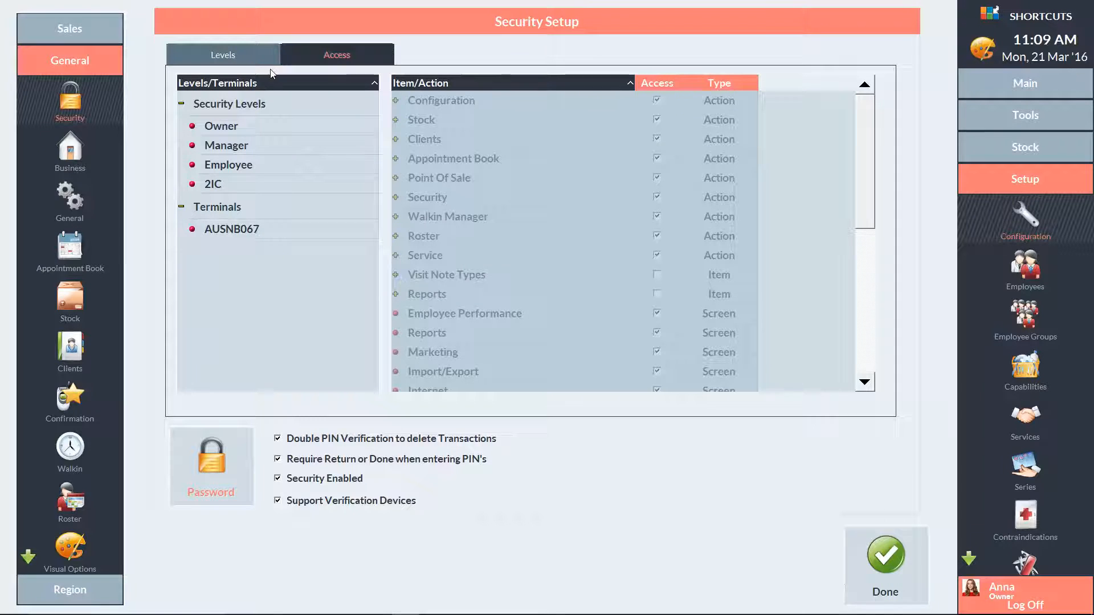
pyautogui.click(228, 164)
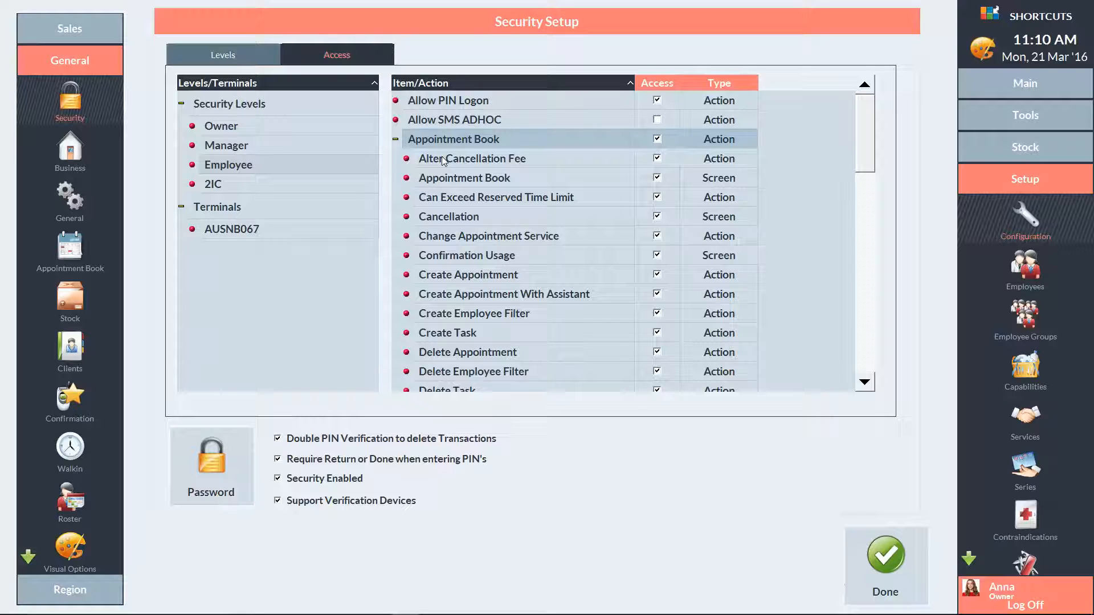
pyautogui.moveTo(622, 174)
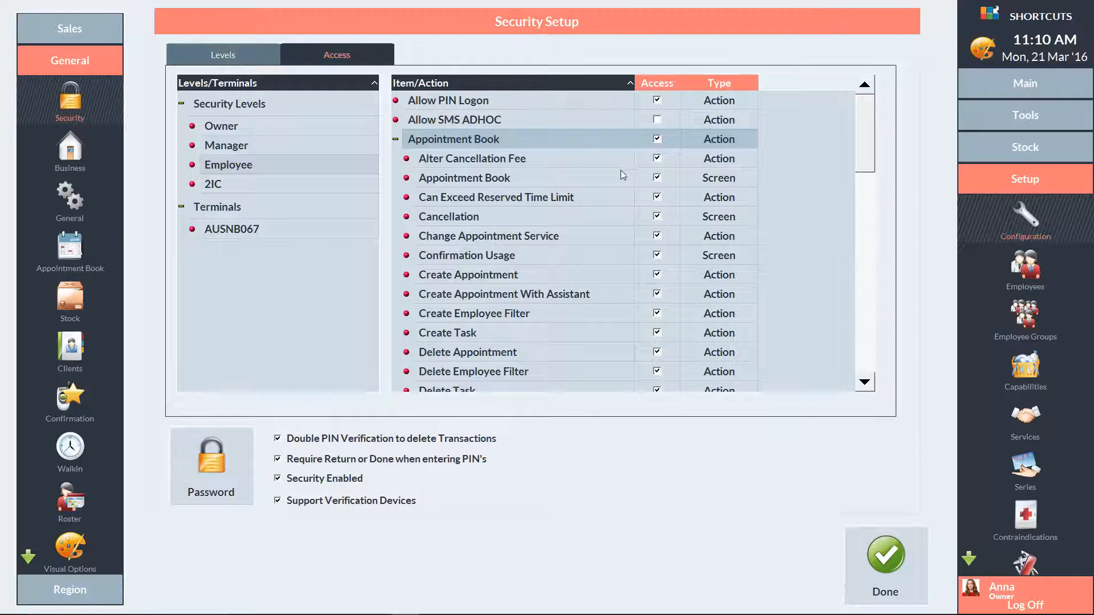
pyautogui.click(655, 197)
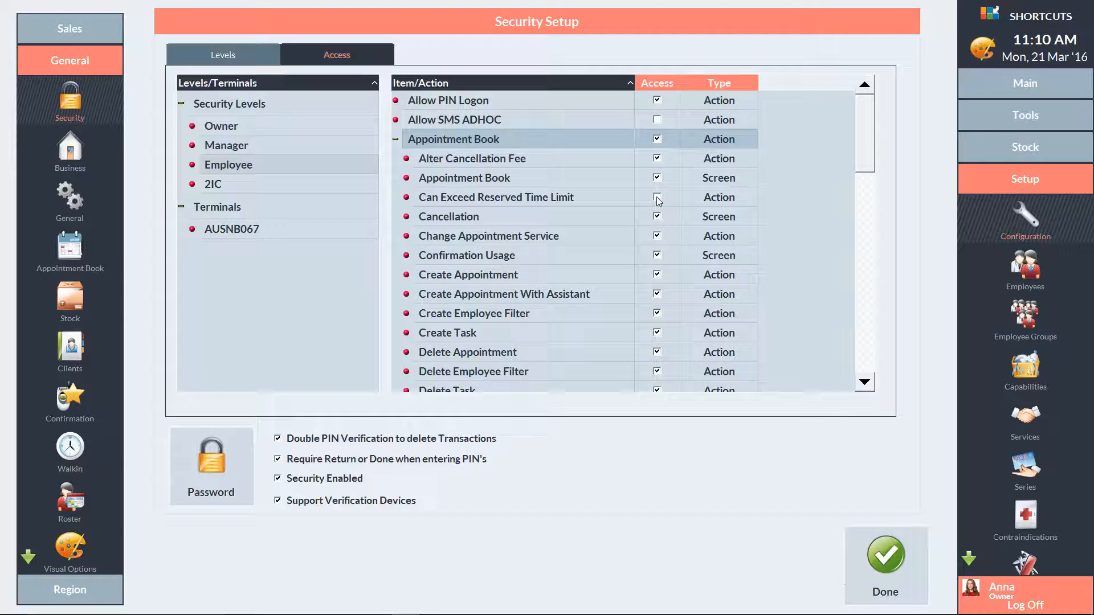
pyautogui.moveTo(784, 241)
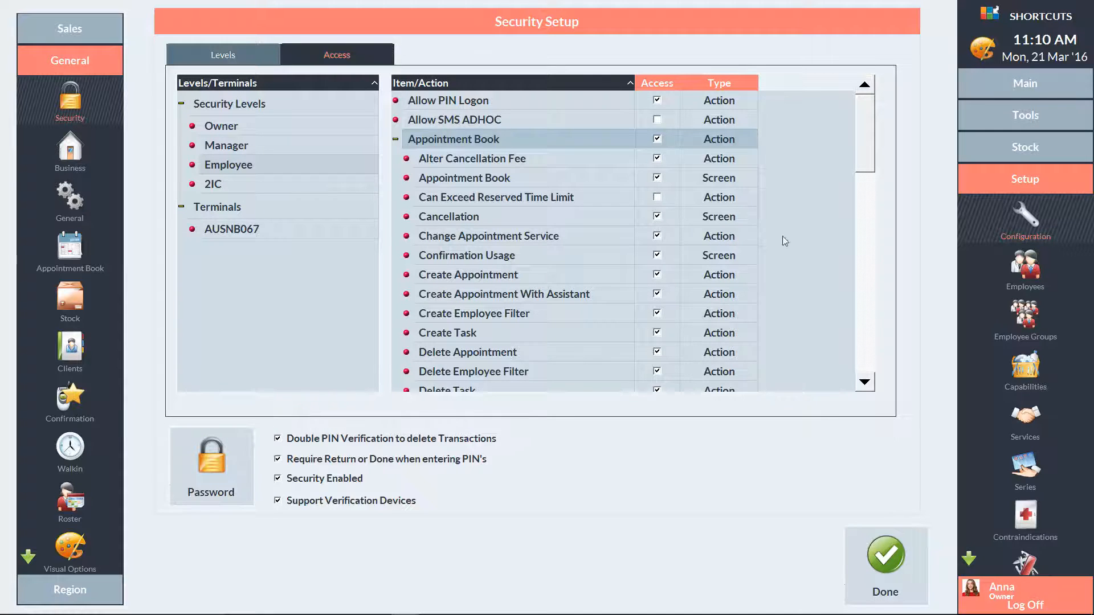